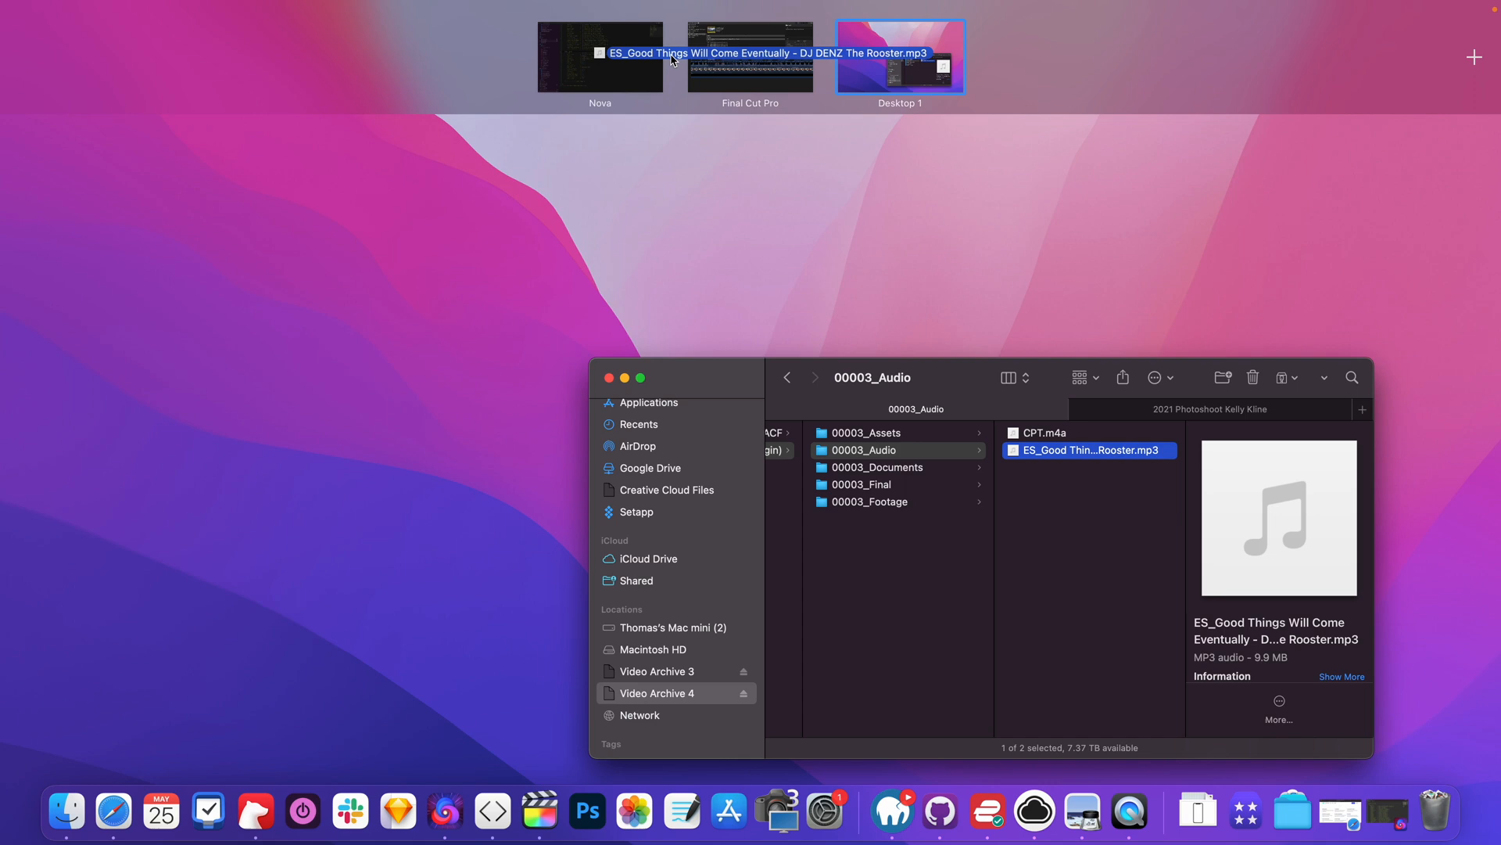
# Drop the 'Good Things Will Come Eventually' MP3 below the video clips in the Final Cut Pro timeline.
pyautogui.click(750, 58)
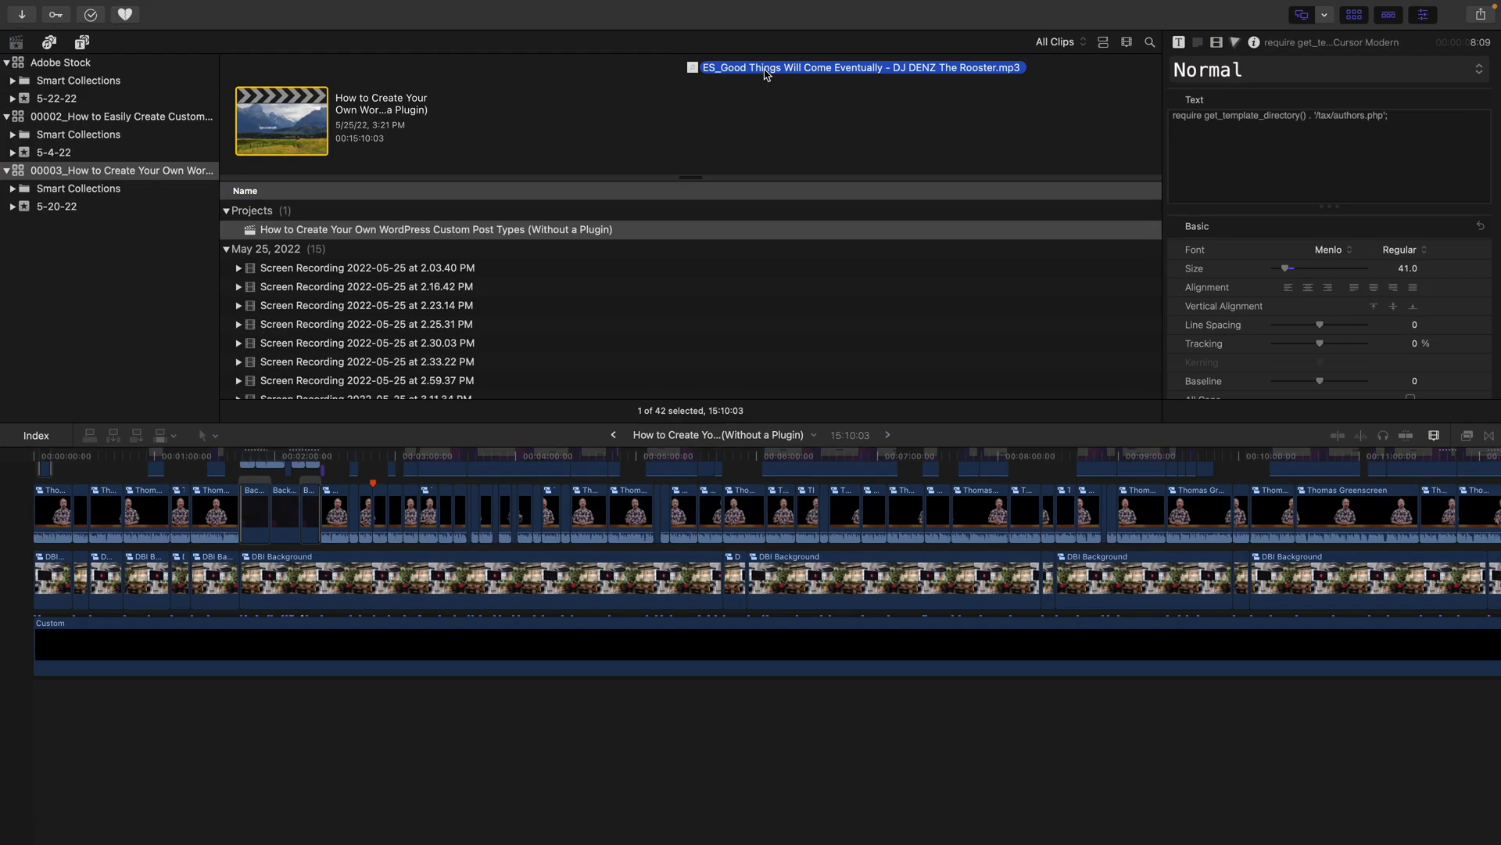
pyautogui.moveTo(853, 67); pyautogui.dragTo(100, 741)
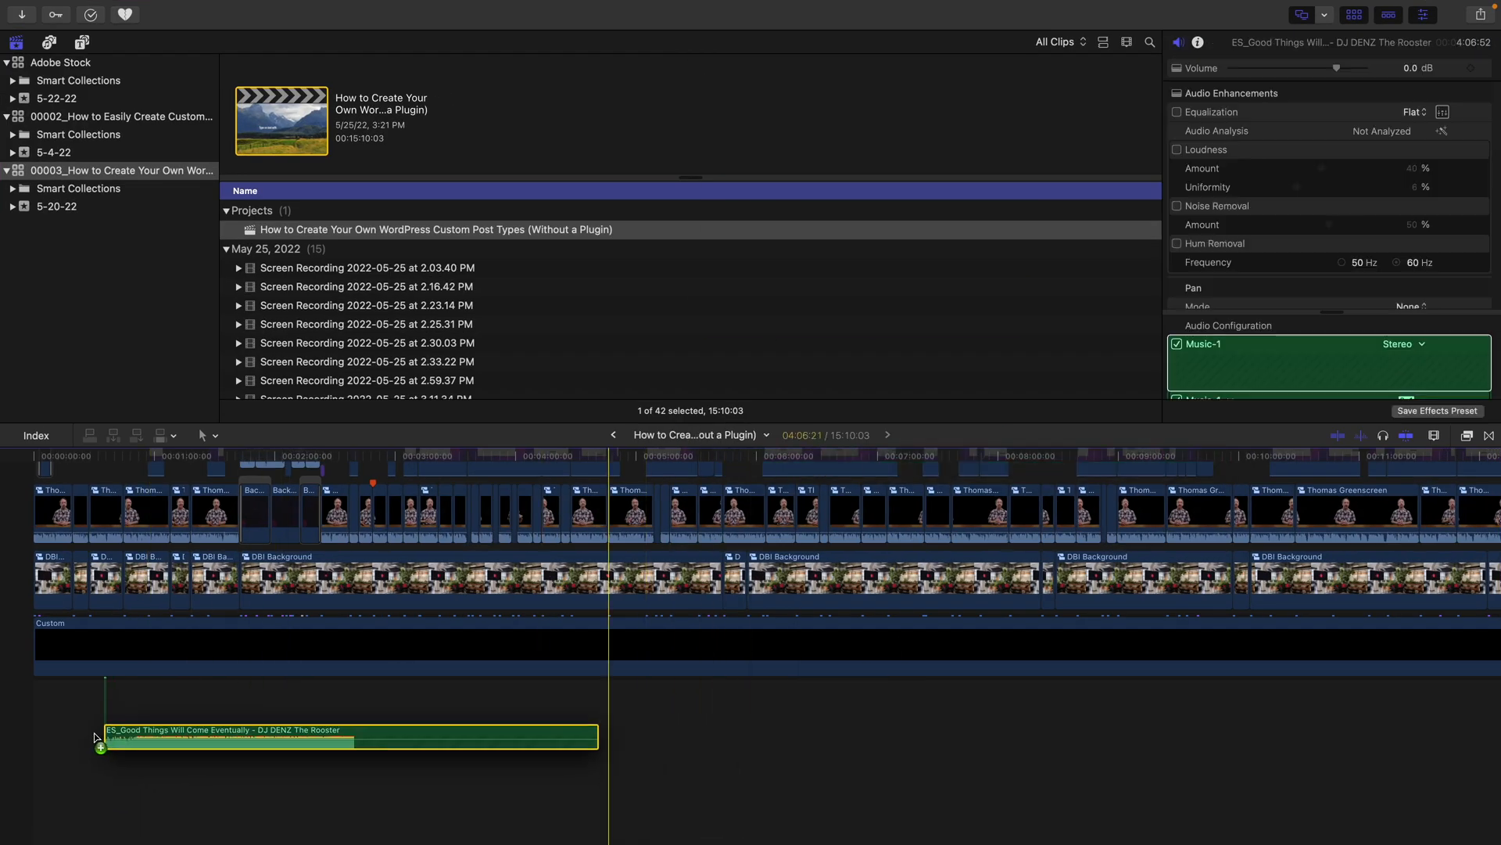
pyautogui.moveTo(100, 741); pyautogui.dragTo(202, 698)
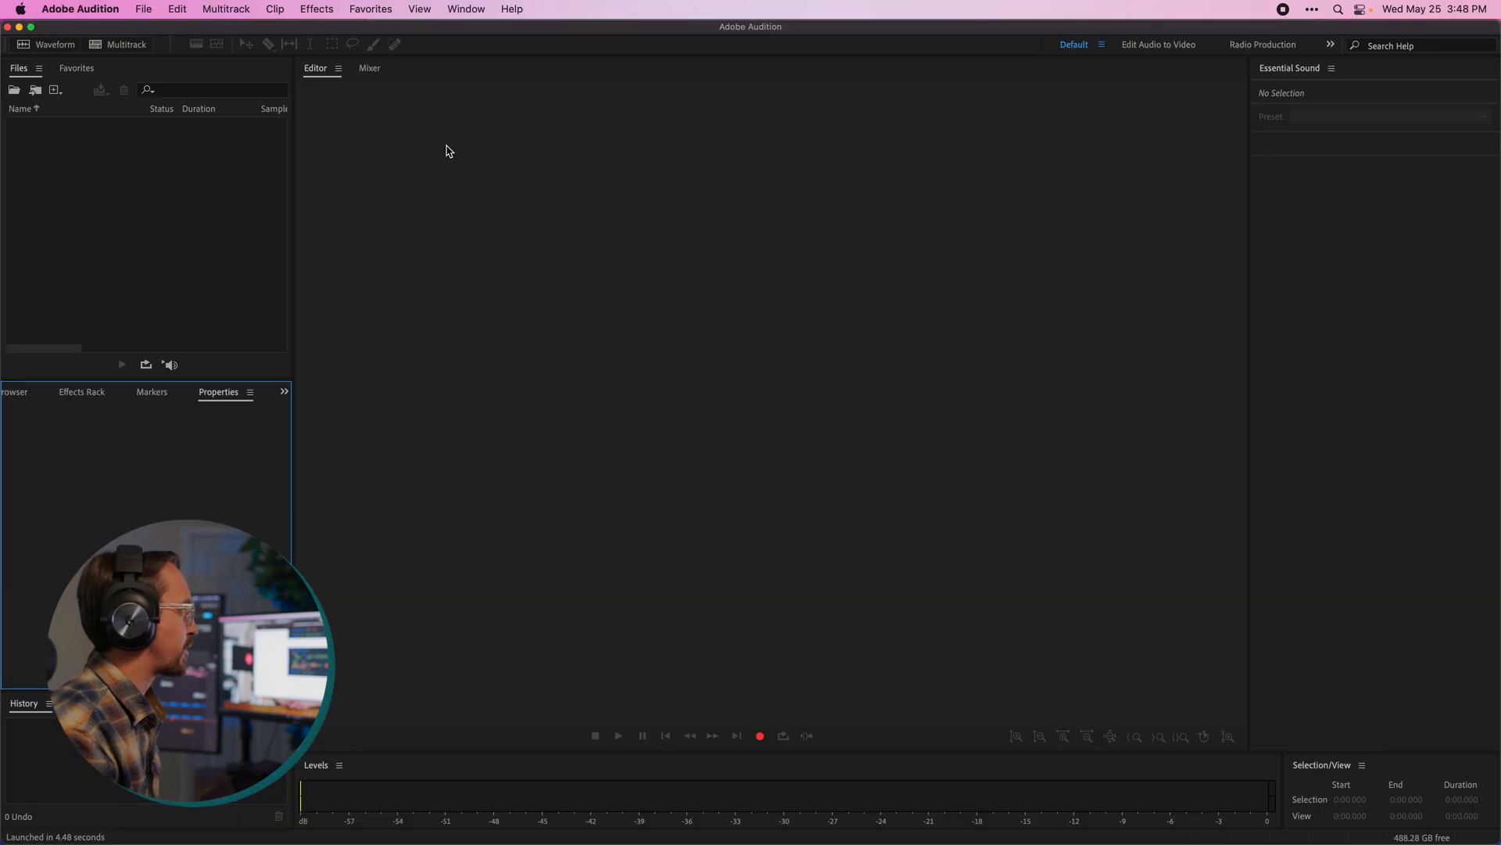
pyautogui.moveTo(799, 157)
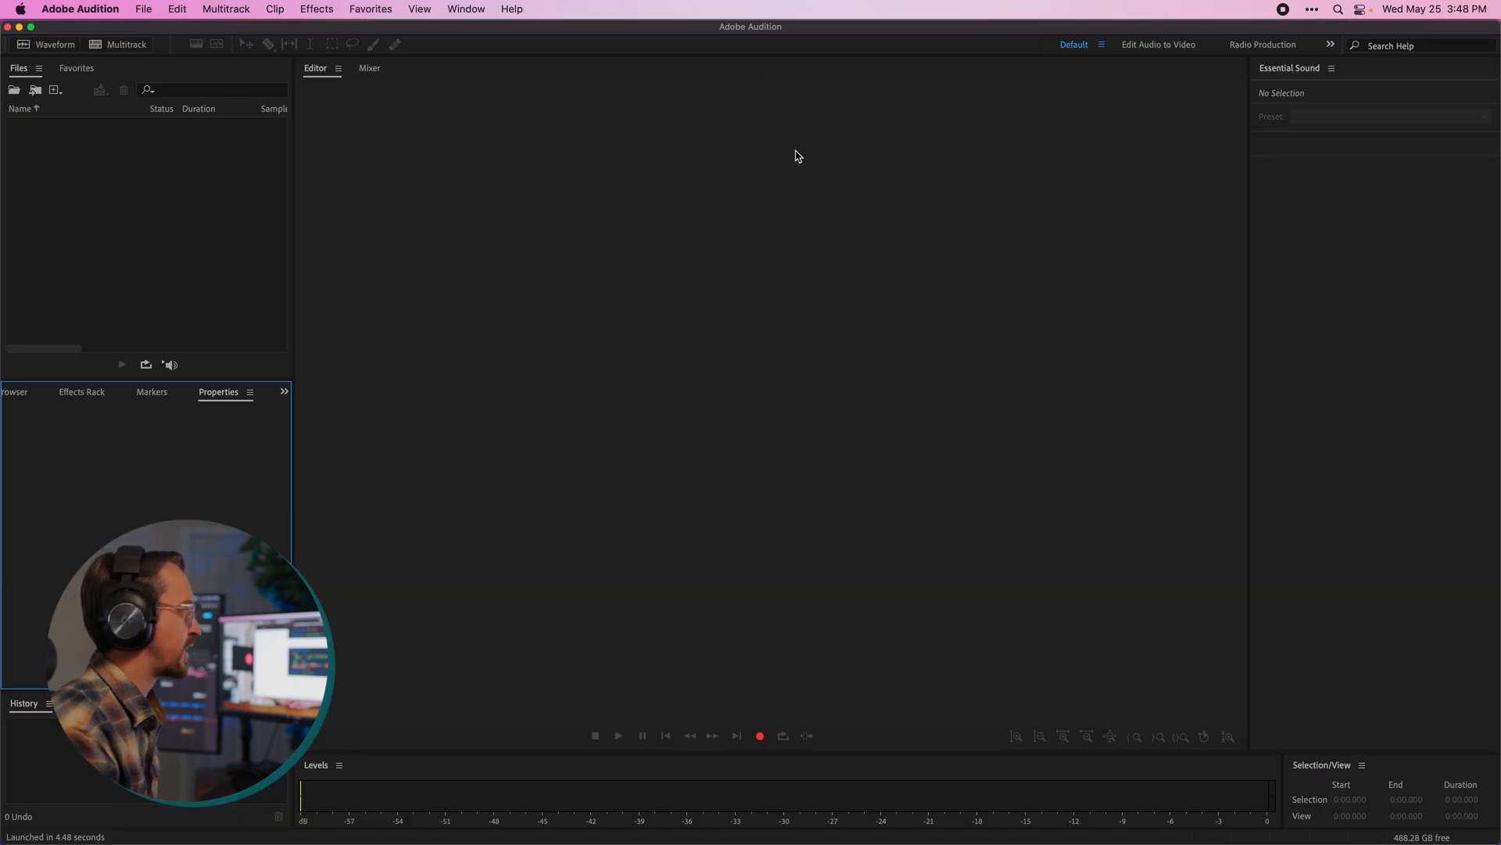
pyautogui.moveTo(707, 111)
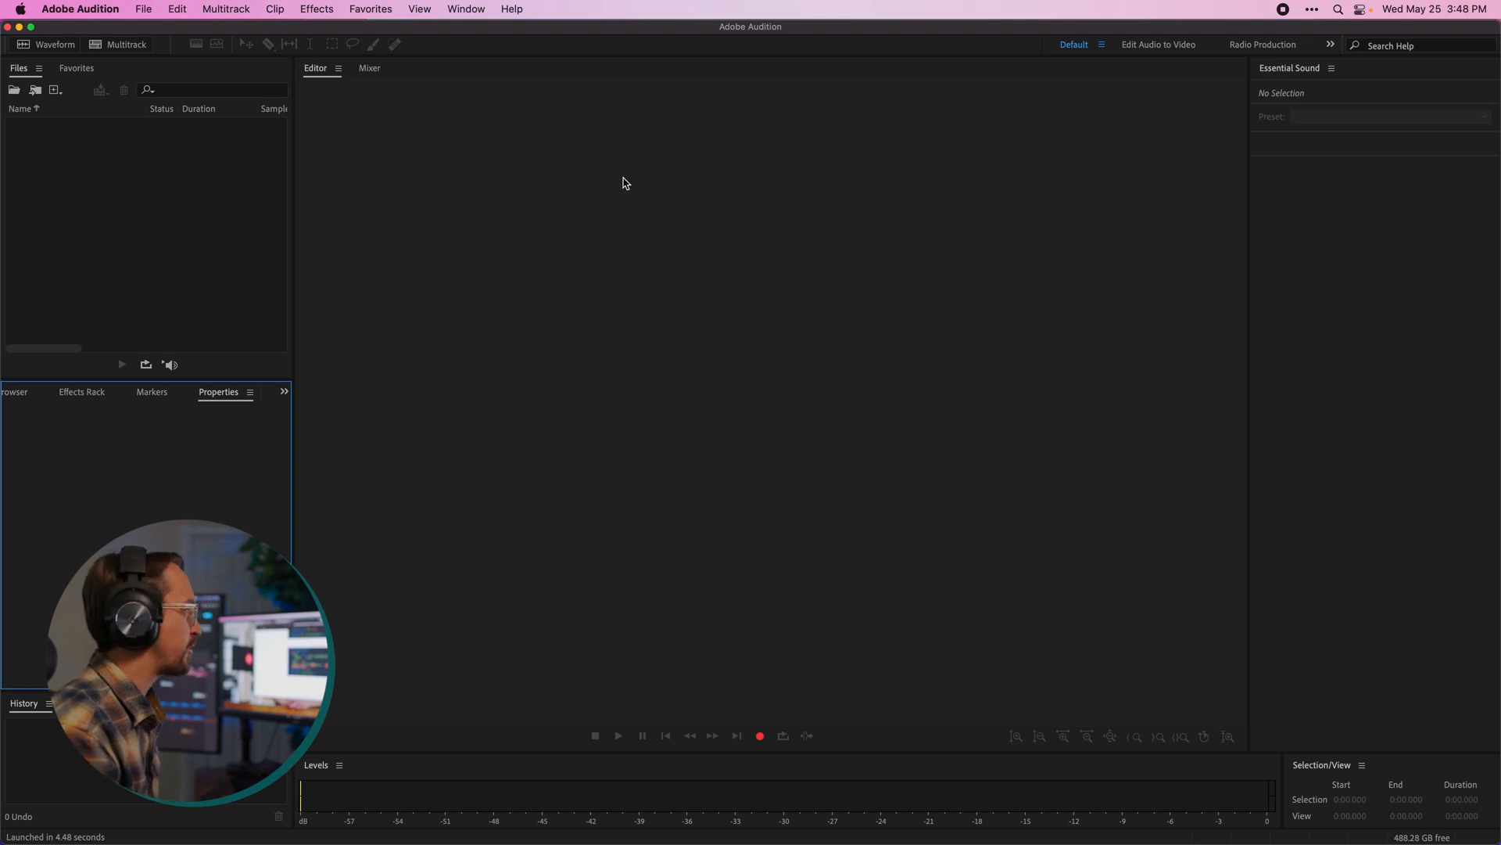
pyautogui.moveTo(308, 211)
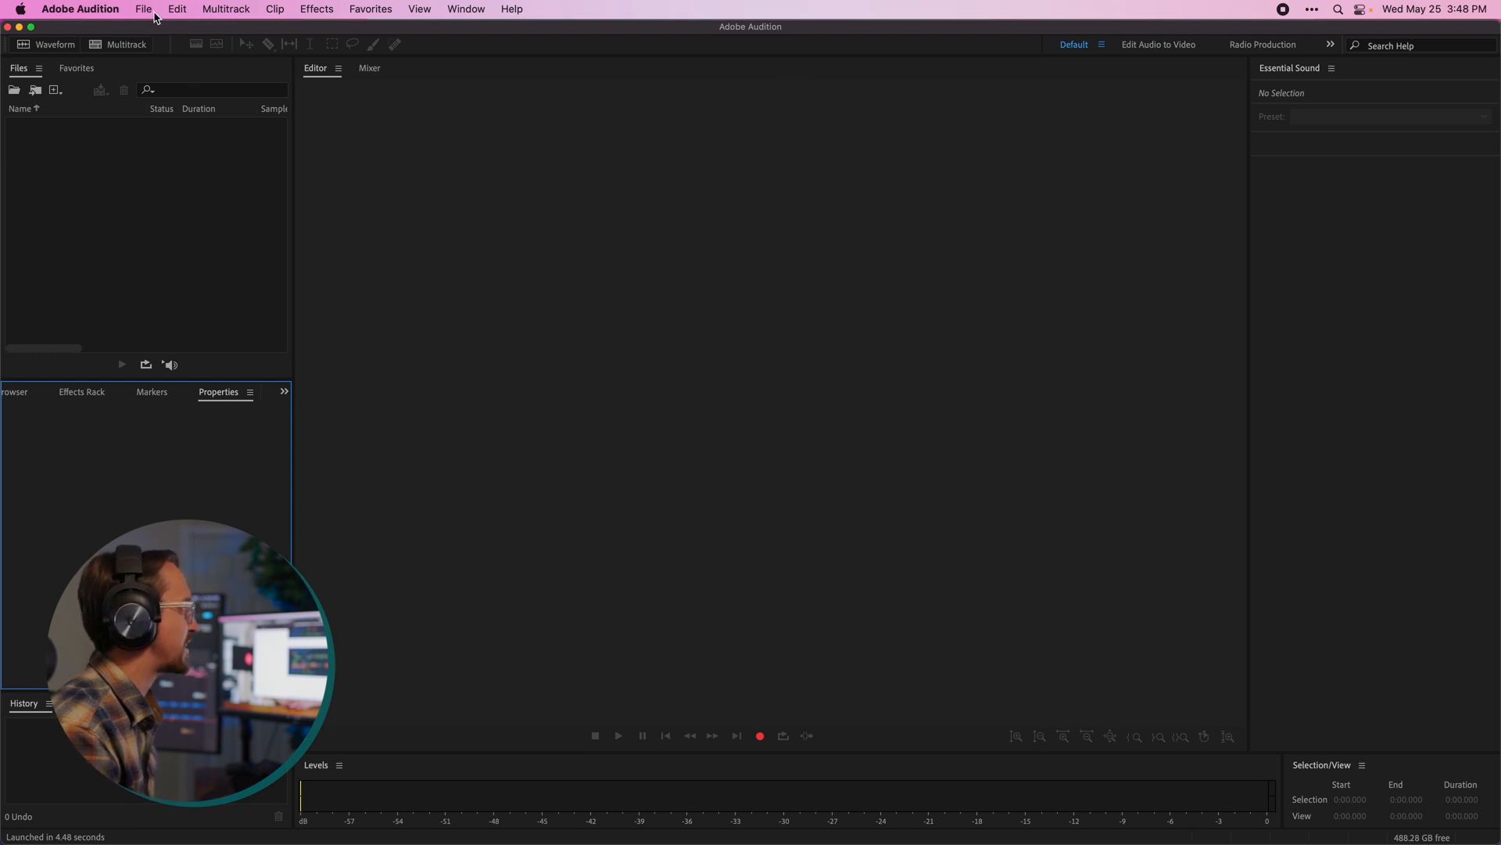
# Create a new stereo multitrack session named 'My Music' via File > New.
pyautogui.click(143, 9)
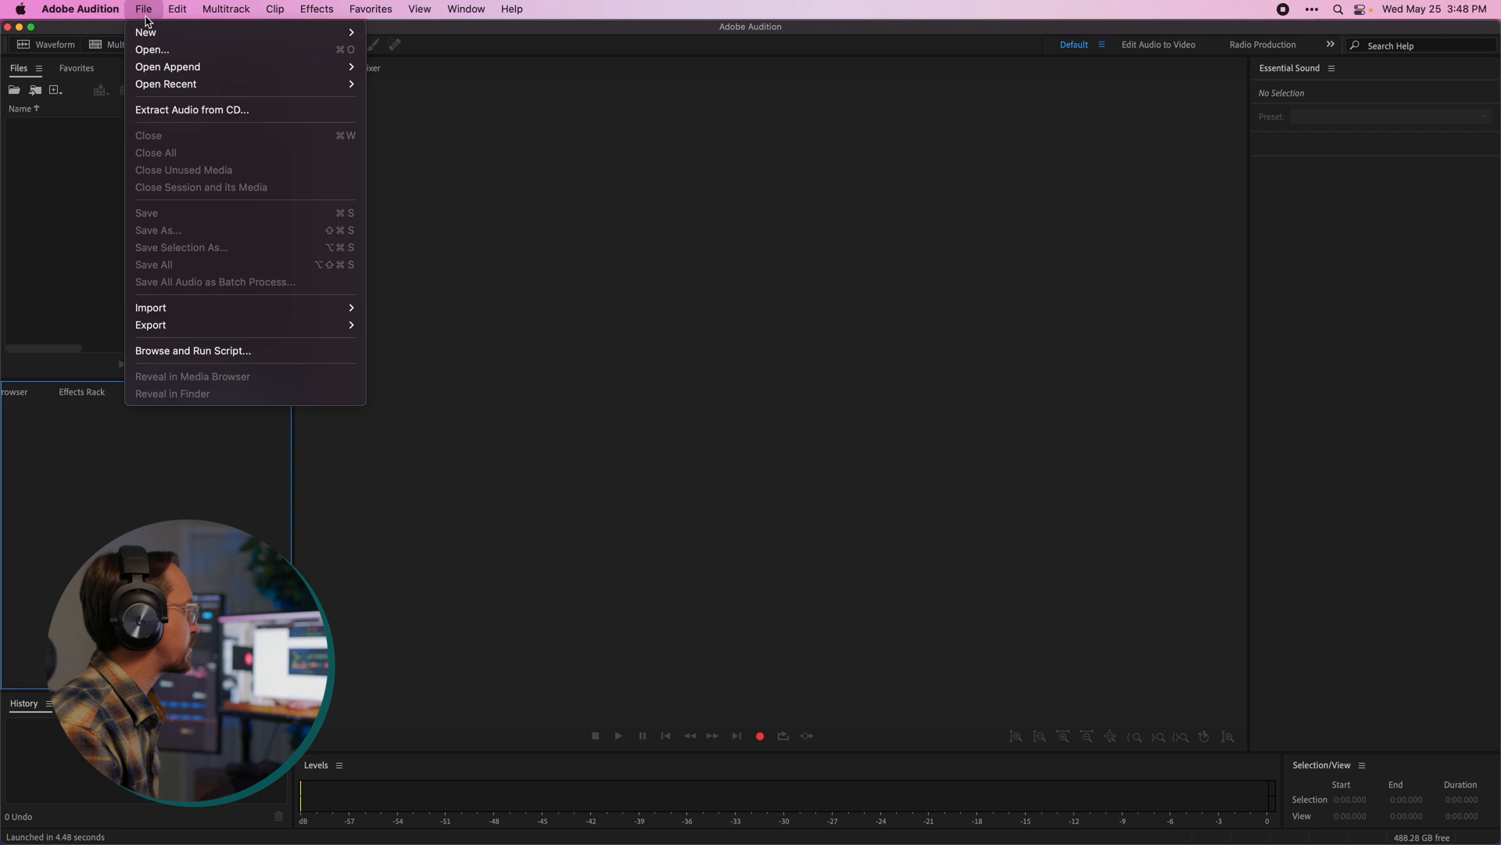
pyautogui.click(145, 31)
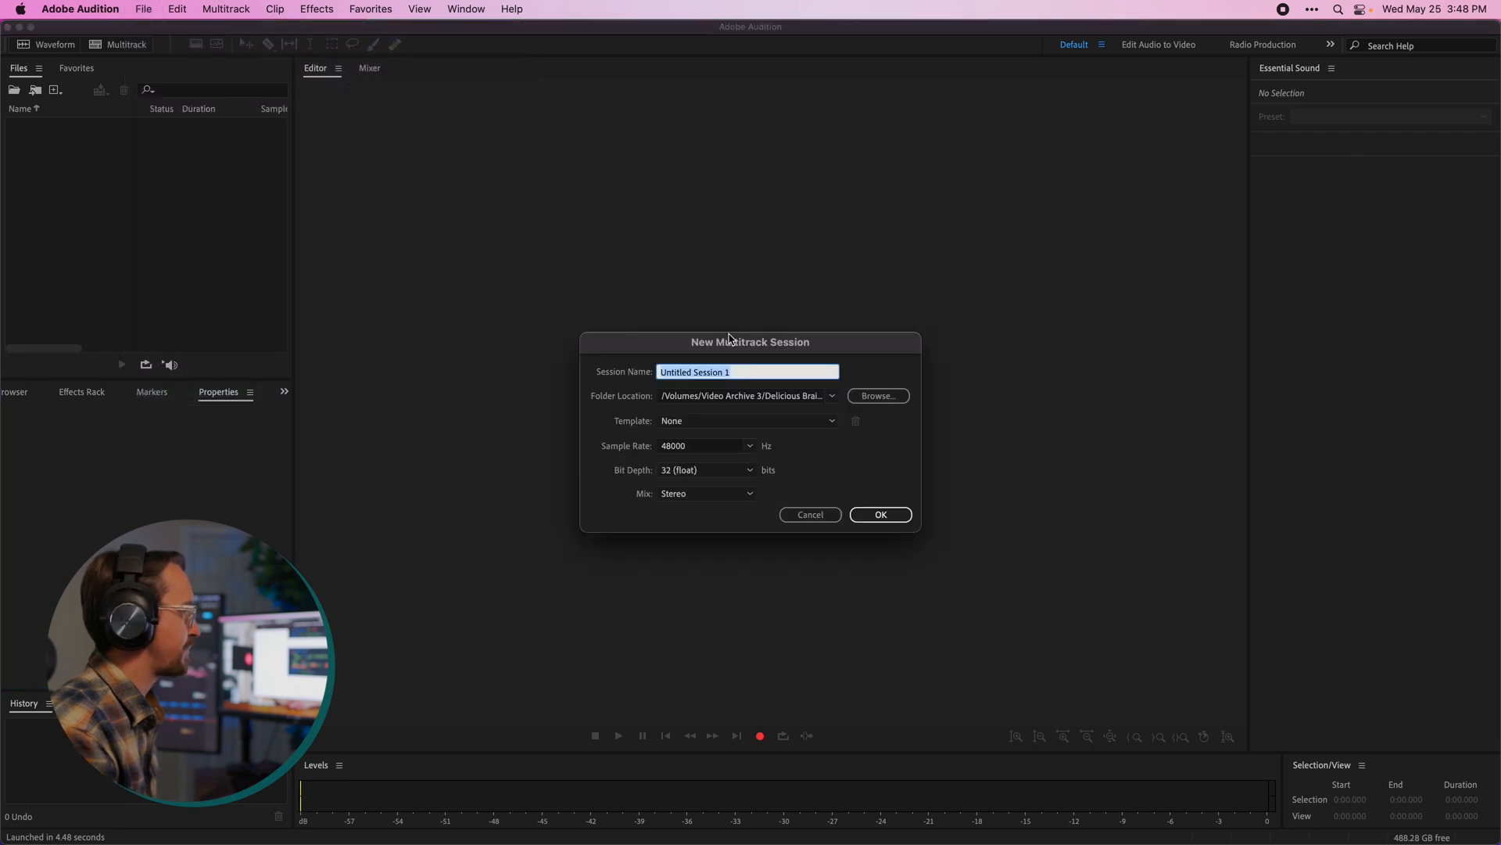
pyautogui.write('My')
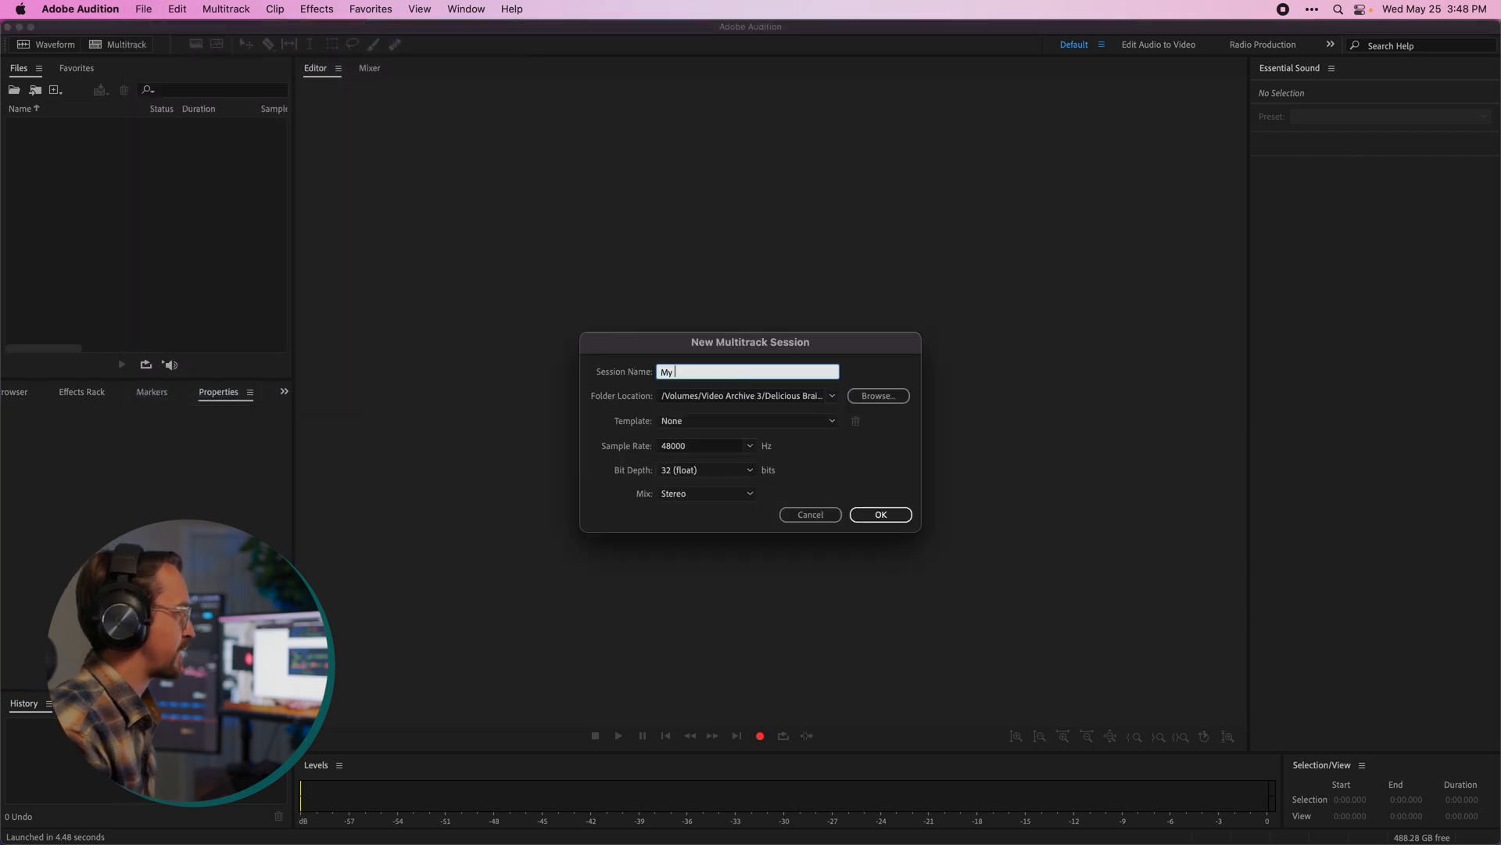
pyautogui.click(879, 515)
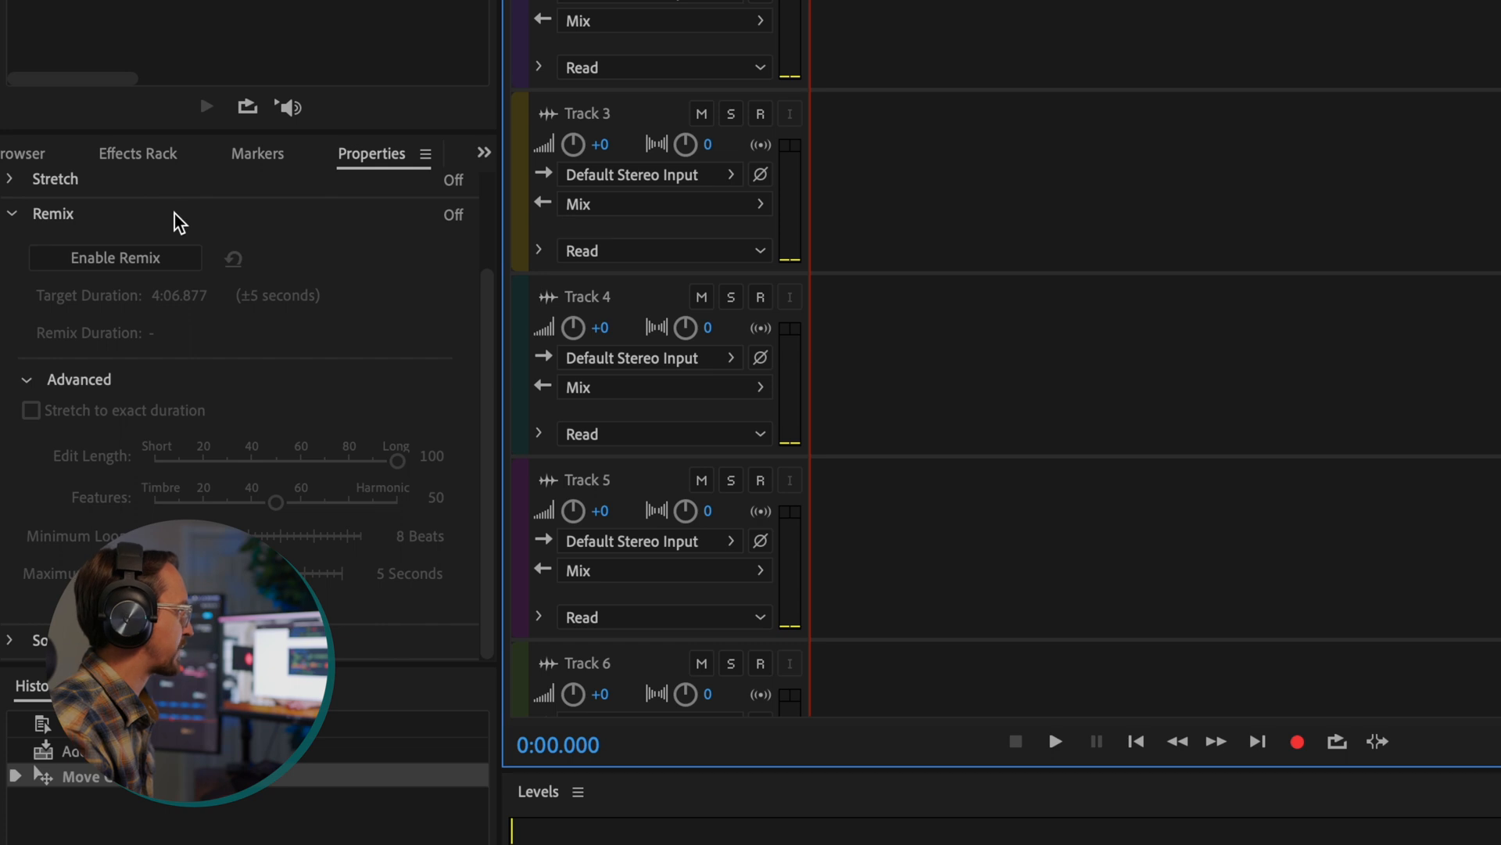
# Enable Remix on the song clip on Track 1 so it starts analyzing.
pyautogui.click(114, 258)
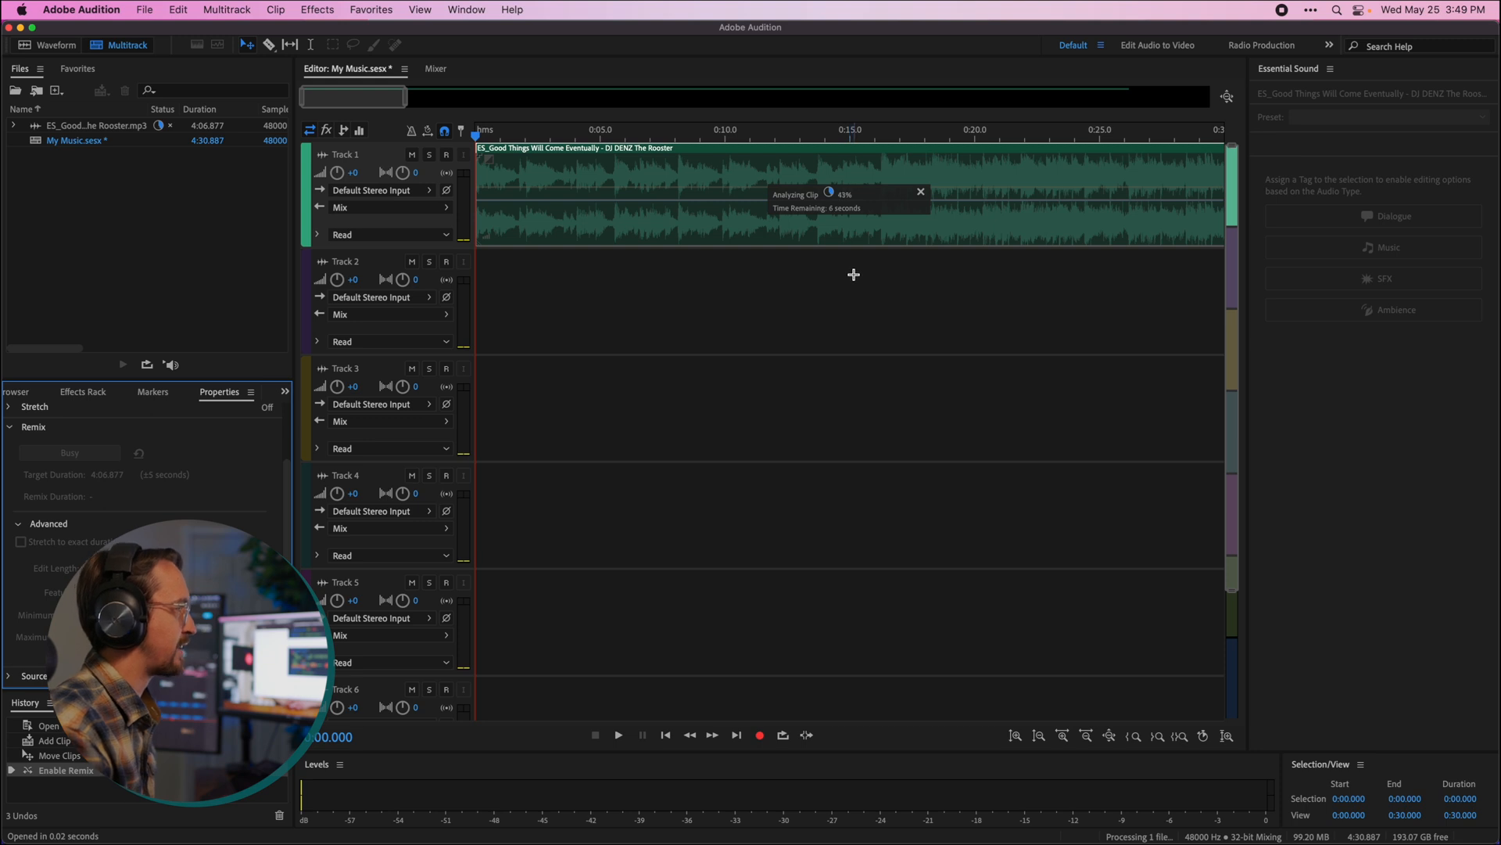
pyautogui.moveTo(923, 270)
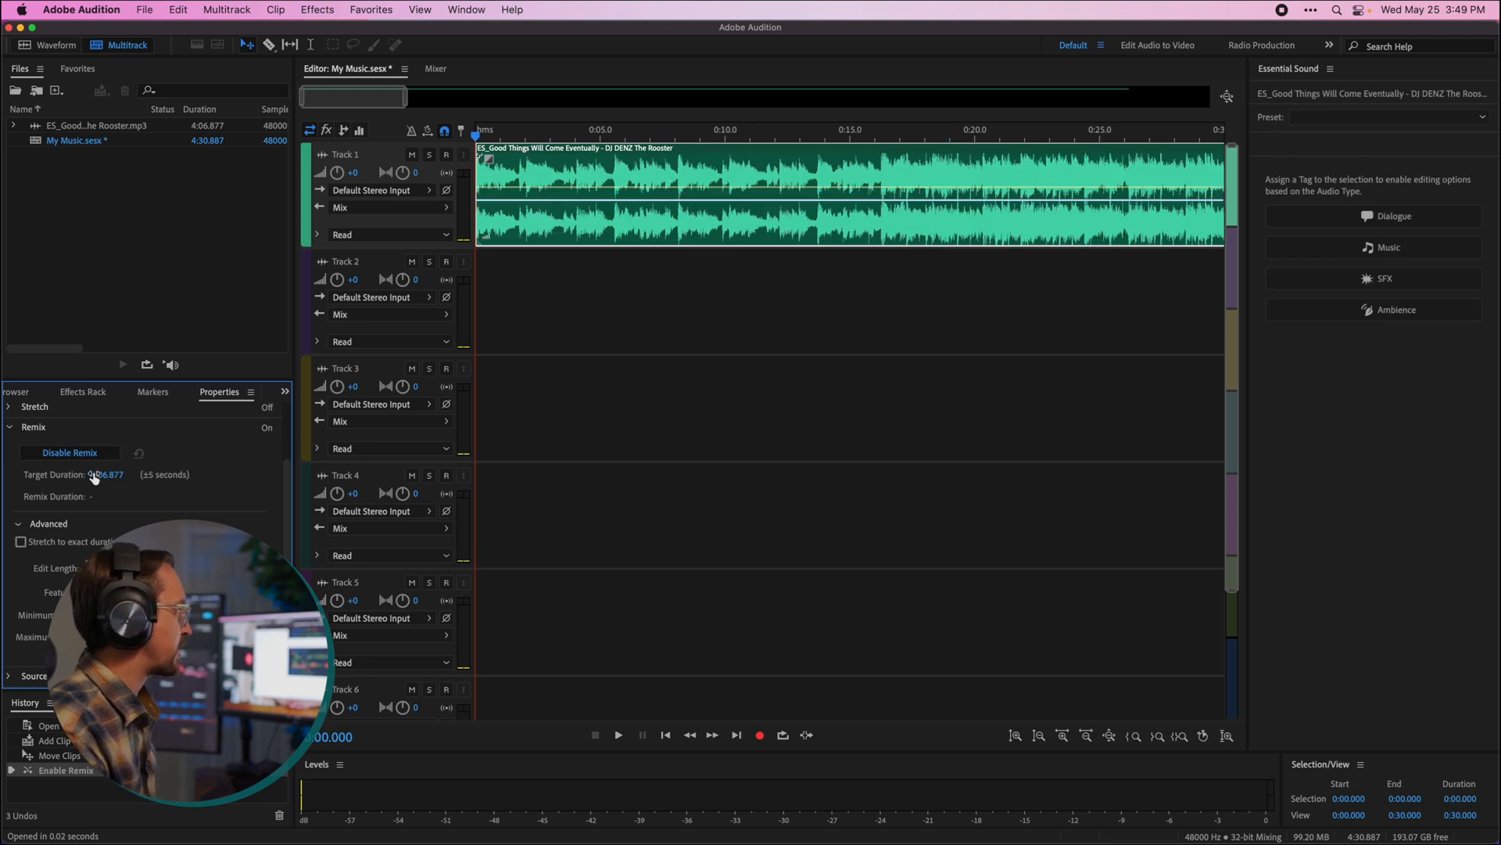
pyautogui.moveTo(105, 479)
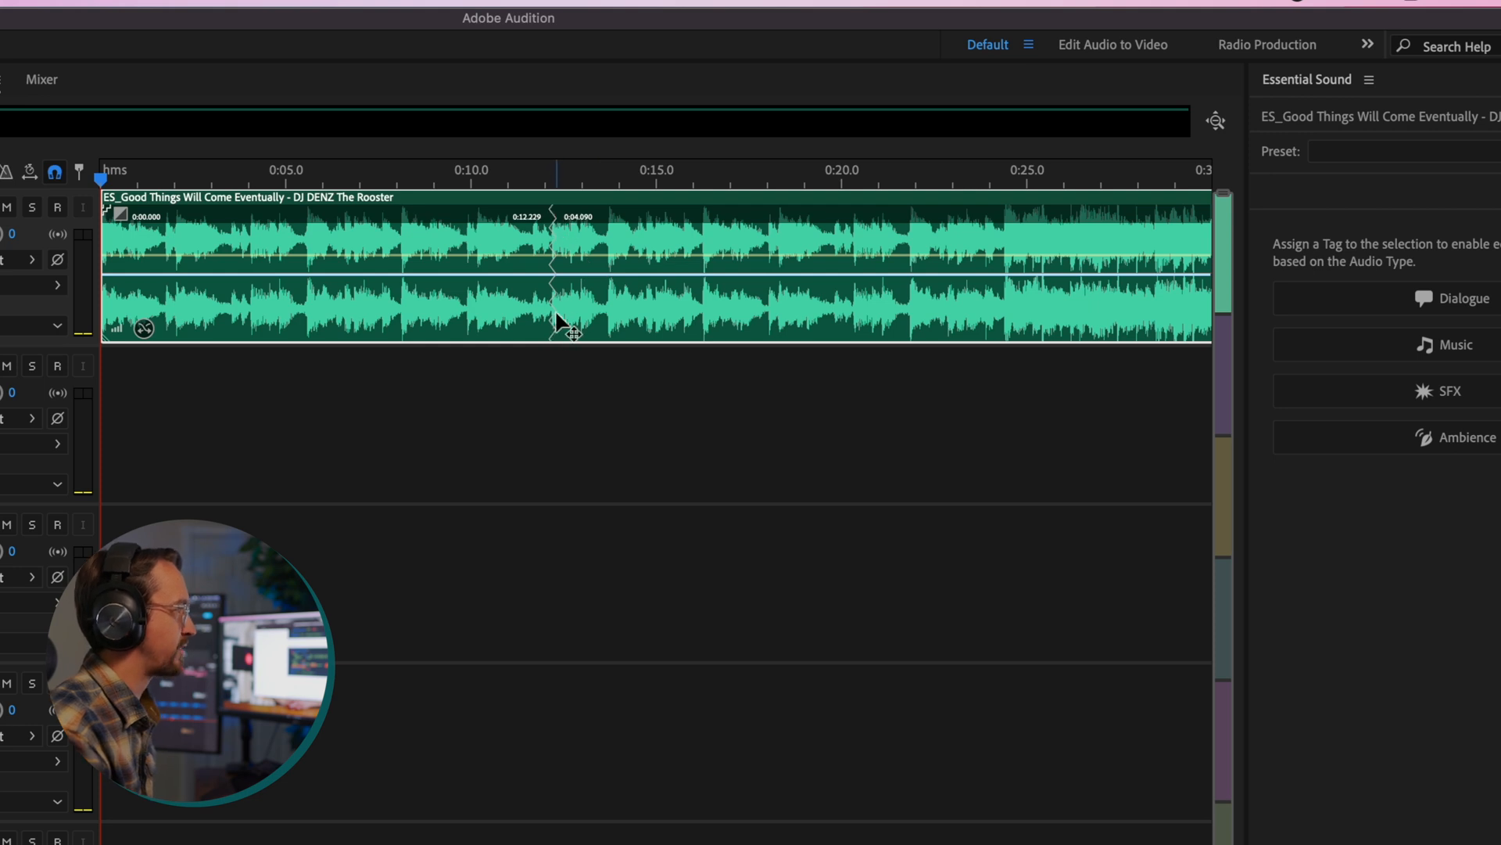
pyautogui.moveTo(560, 230)
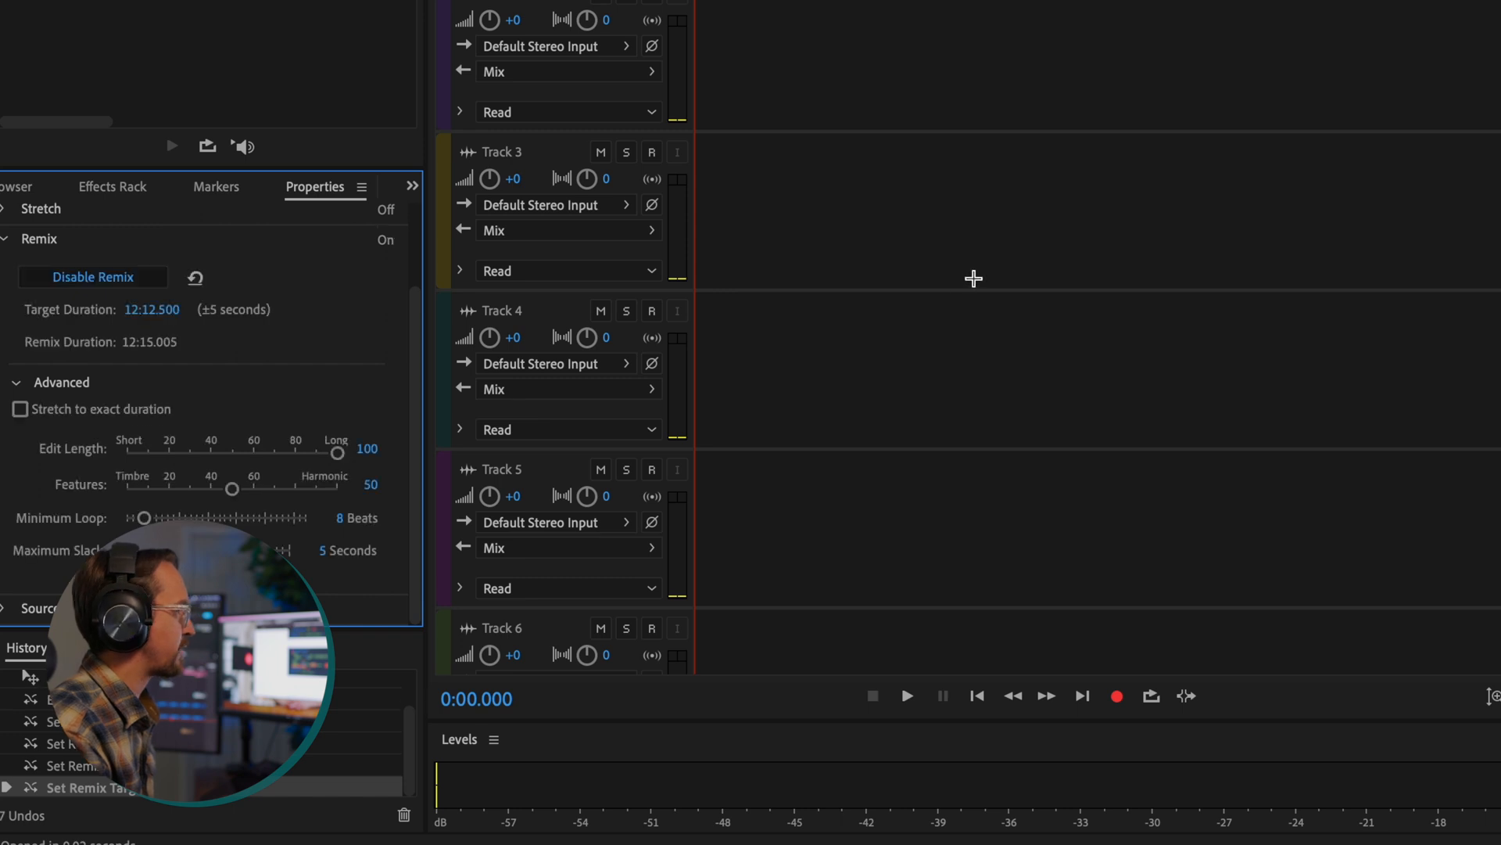
# Apply a remix target duration of 16:06.100 to the song clip.
pyautogui.press('cmd+tab')
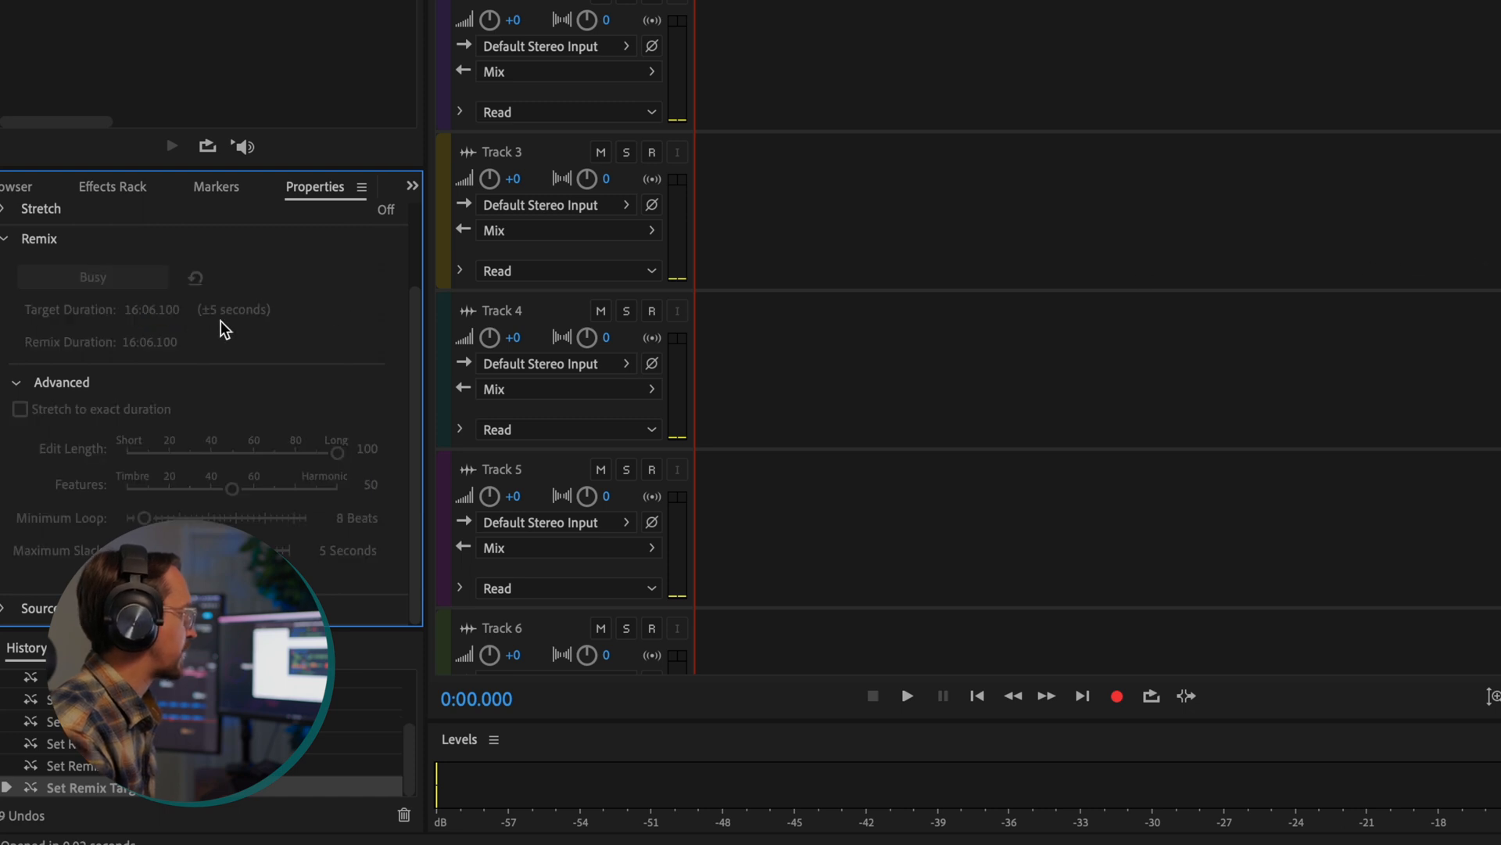
pyautogui.click(143, 9)
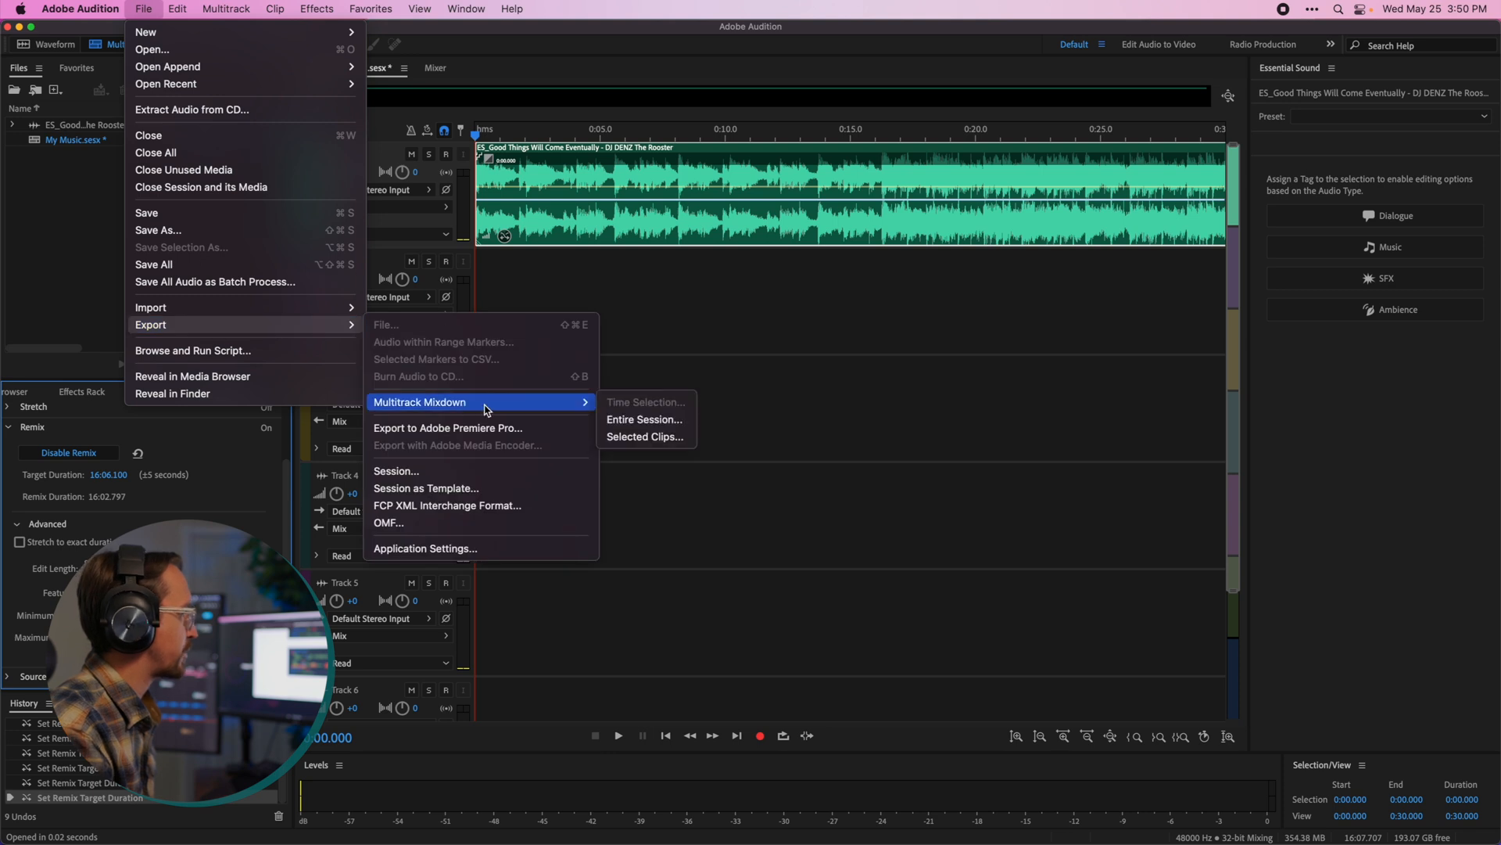
# Export the entire session as 'My Music_mixdown.wav', then quit Audition answering the save prompt.
pyautogui.click(645, 419)
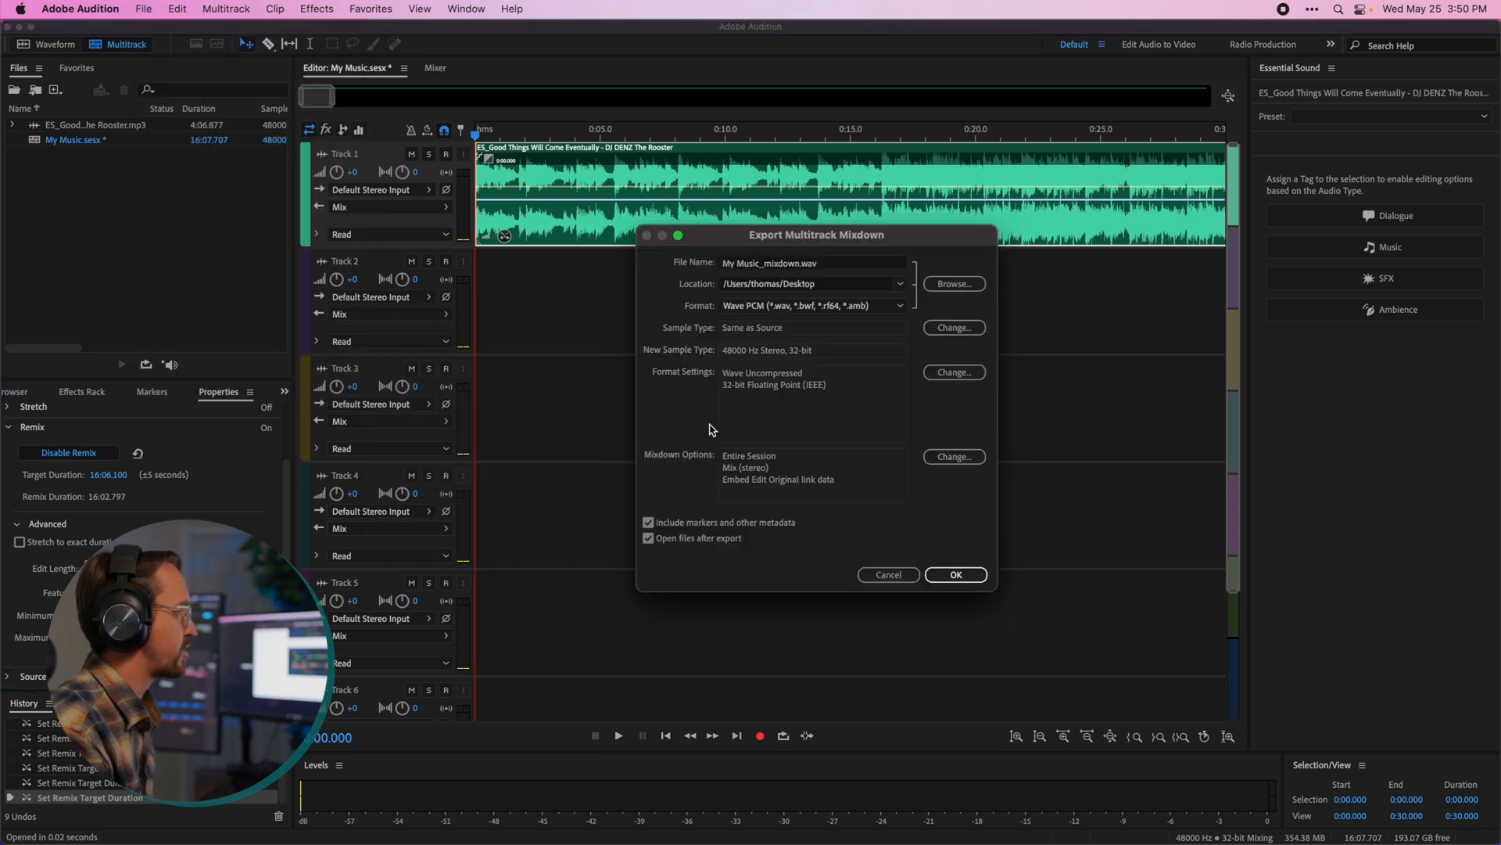
pyautogui.click(955, 574)
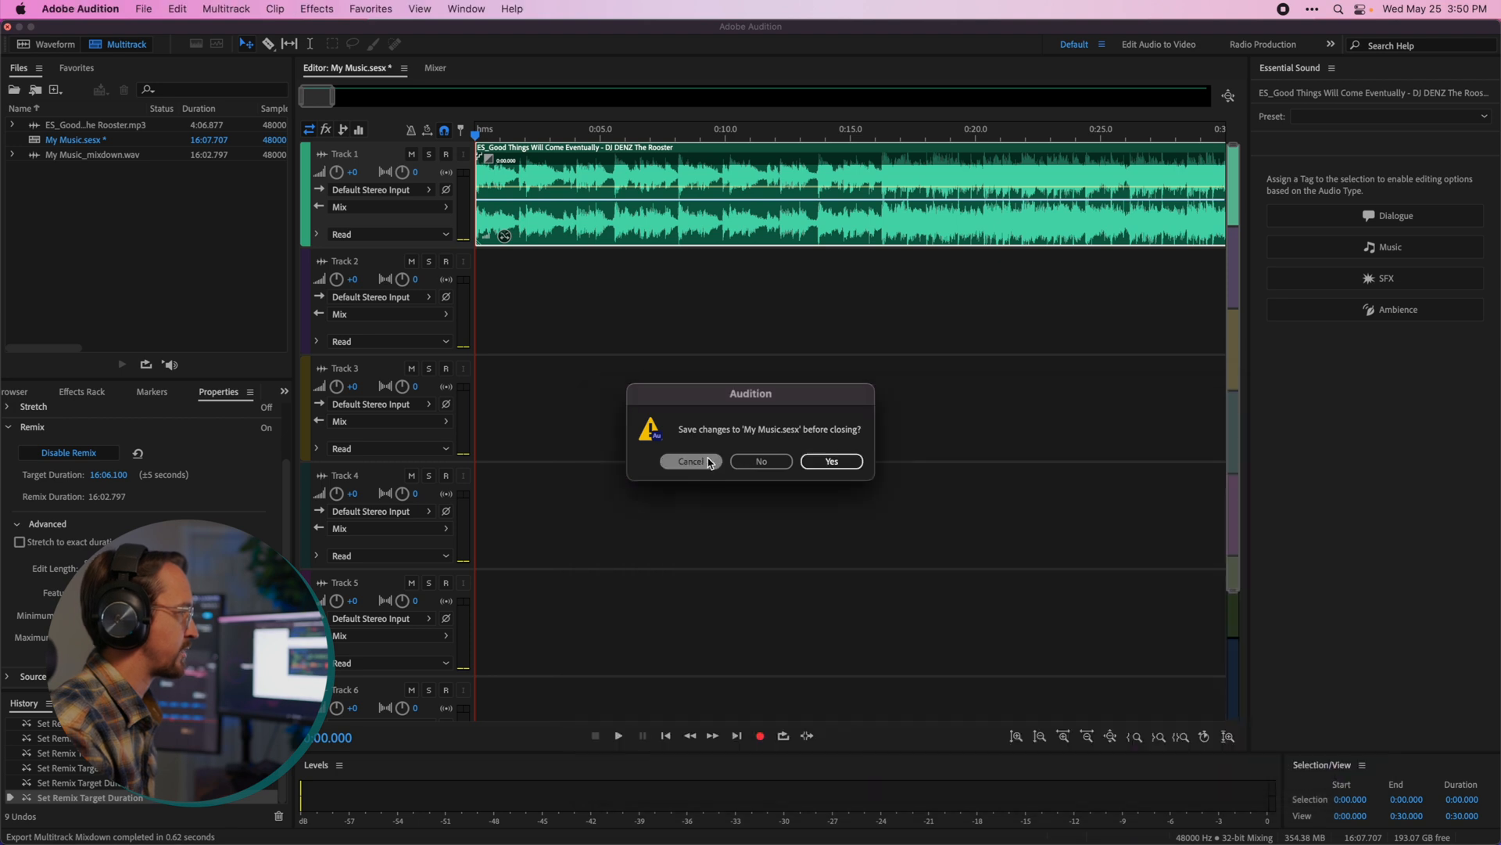
pyautogui.click(760, 460)
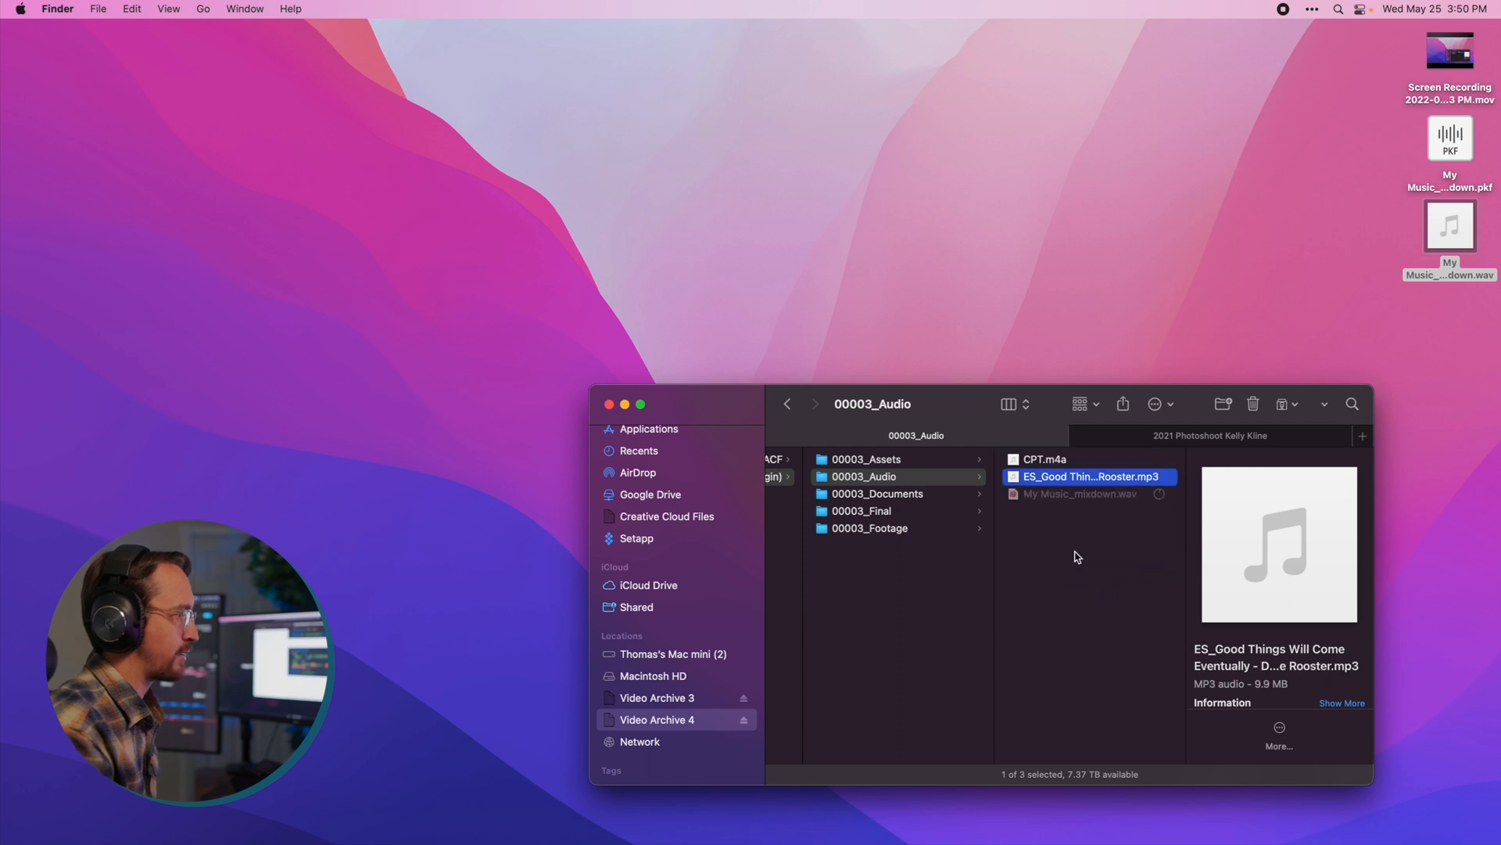
# File 'My Music_mixdown.wav' into 00003_Audio and carry it to the Final Cut Pro space.
pyautogui.click(1081, 493)
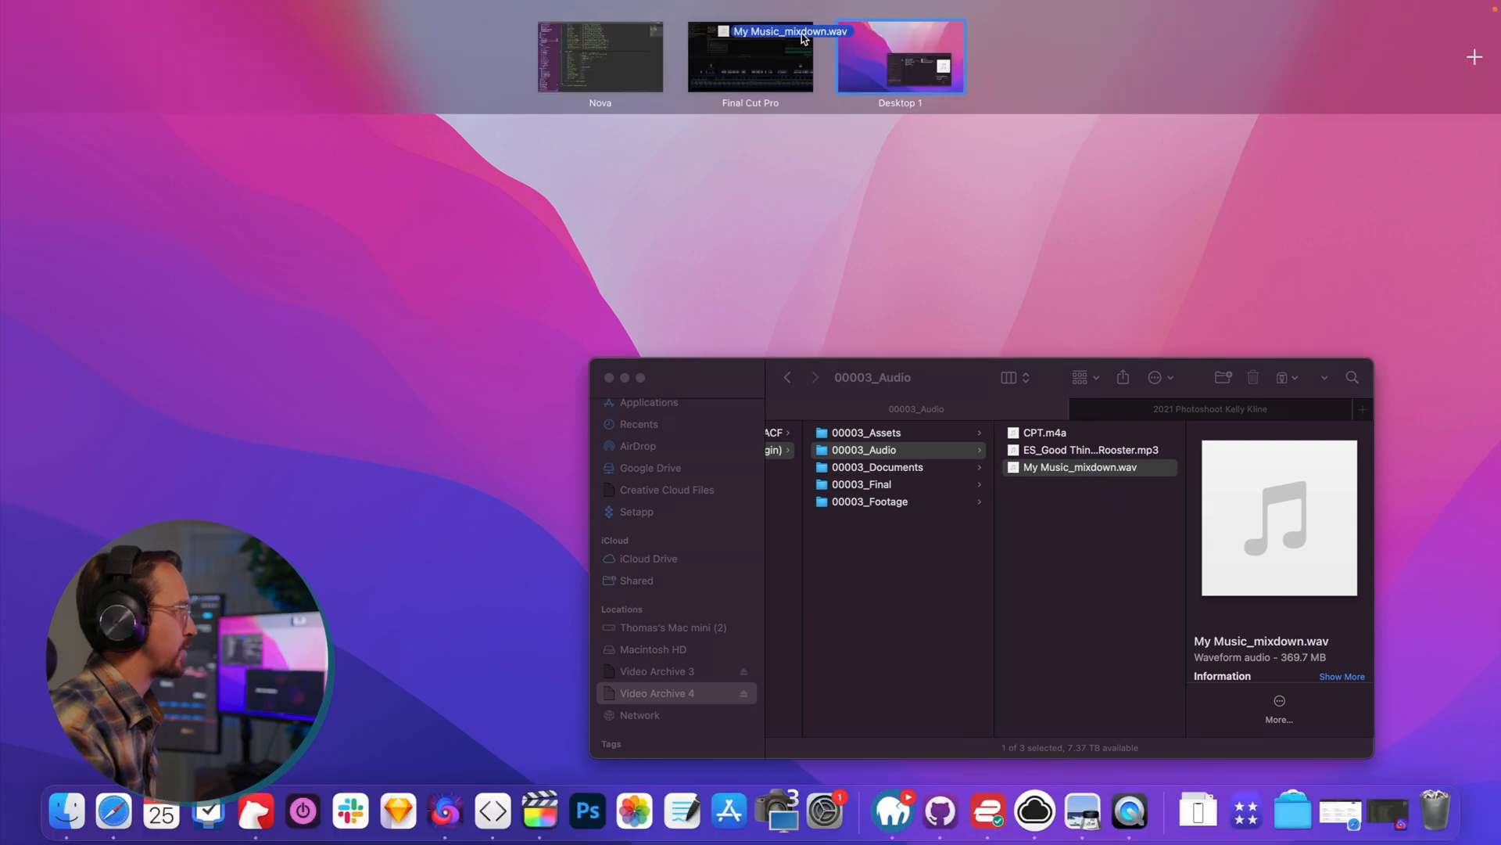
pyautogui.click(749, 58)
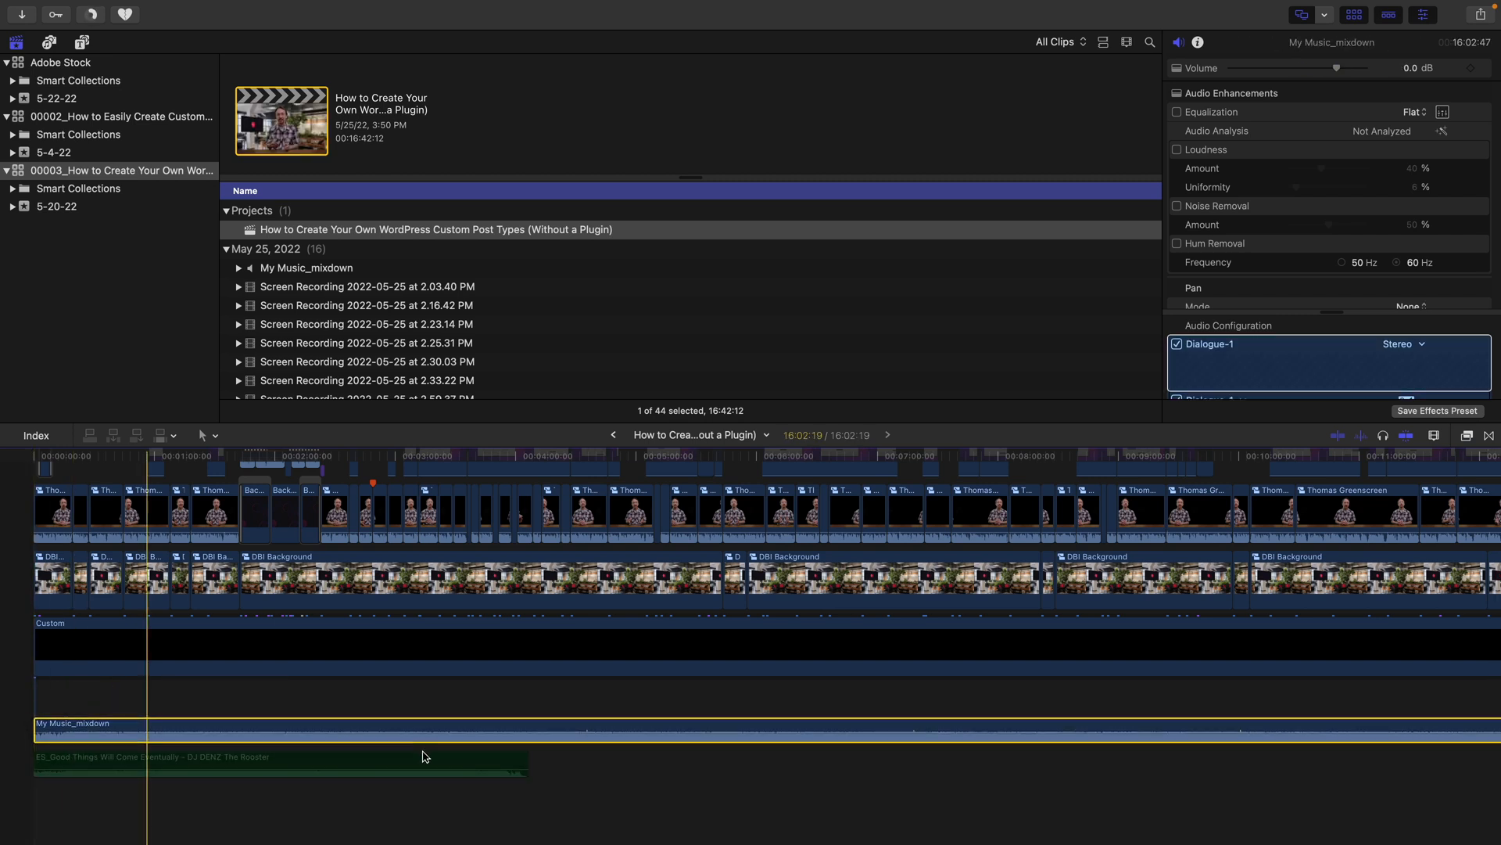
# Set the mixdown clip's volume to -11 dB and pull down the ES song's ending keyframe.
pyautogui.moveTo(426, 732); pyautogui.dragTo(431, 732)
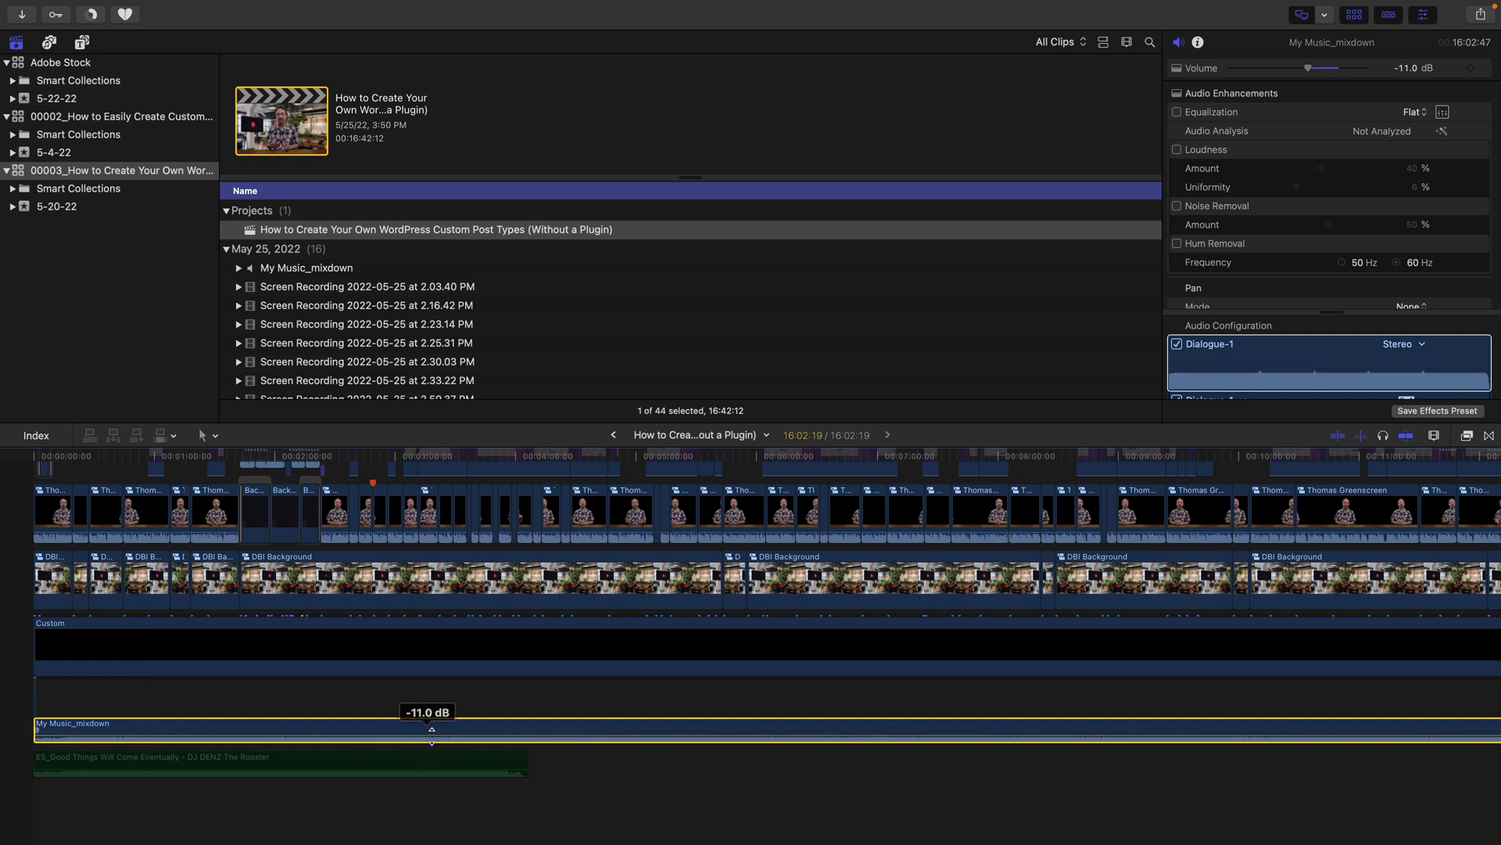
pyautogui.moveTo(432, 730); pyautogui.dragTo(432, 716)
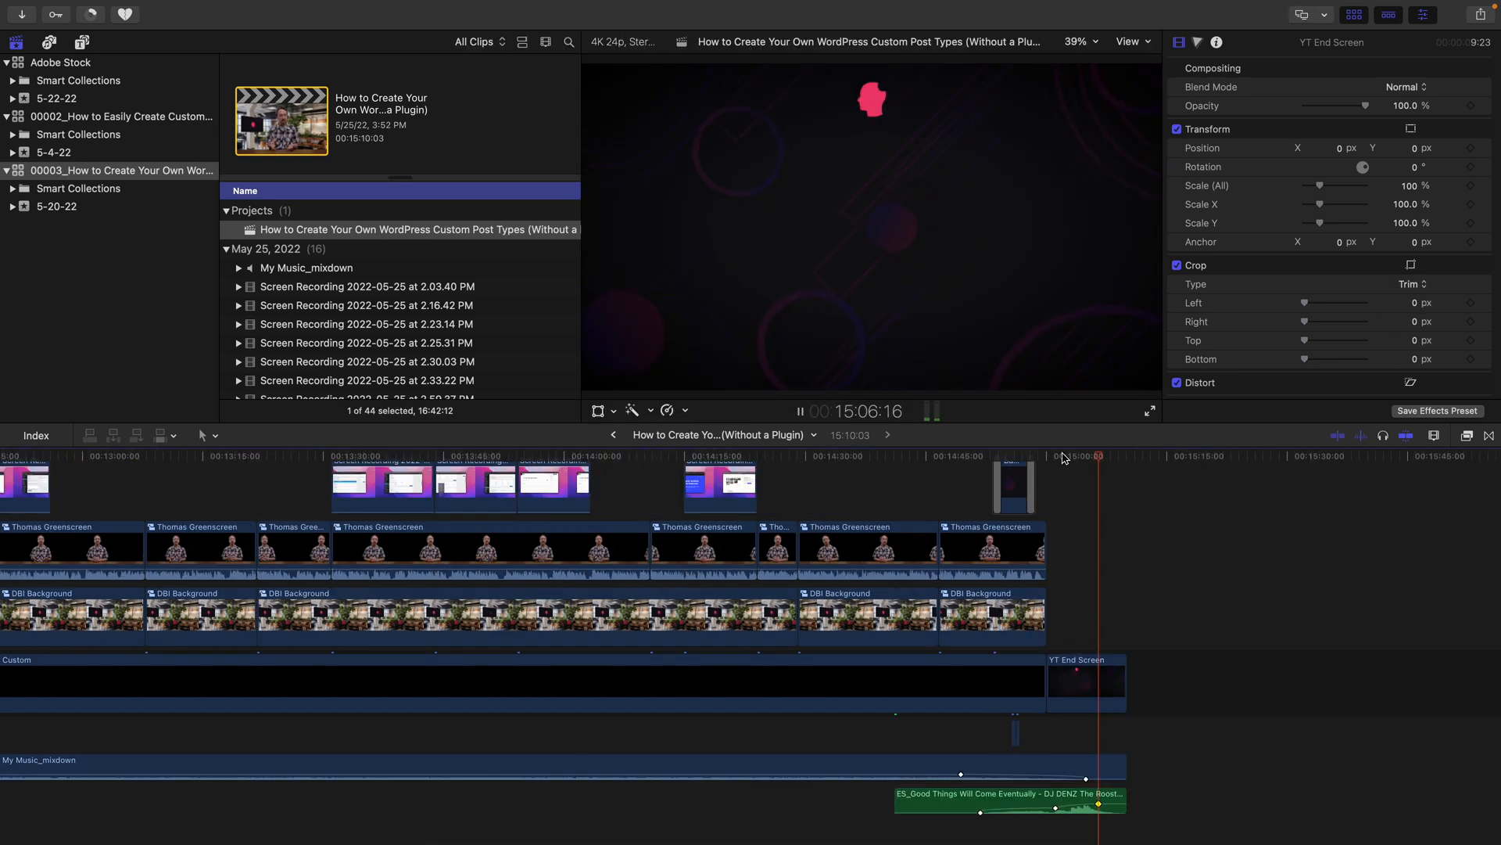
pyautogui.moveTo(1097, 802); pyautogui.dragTo(1098, 802)
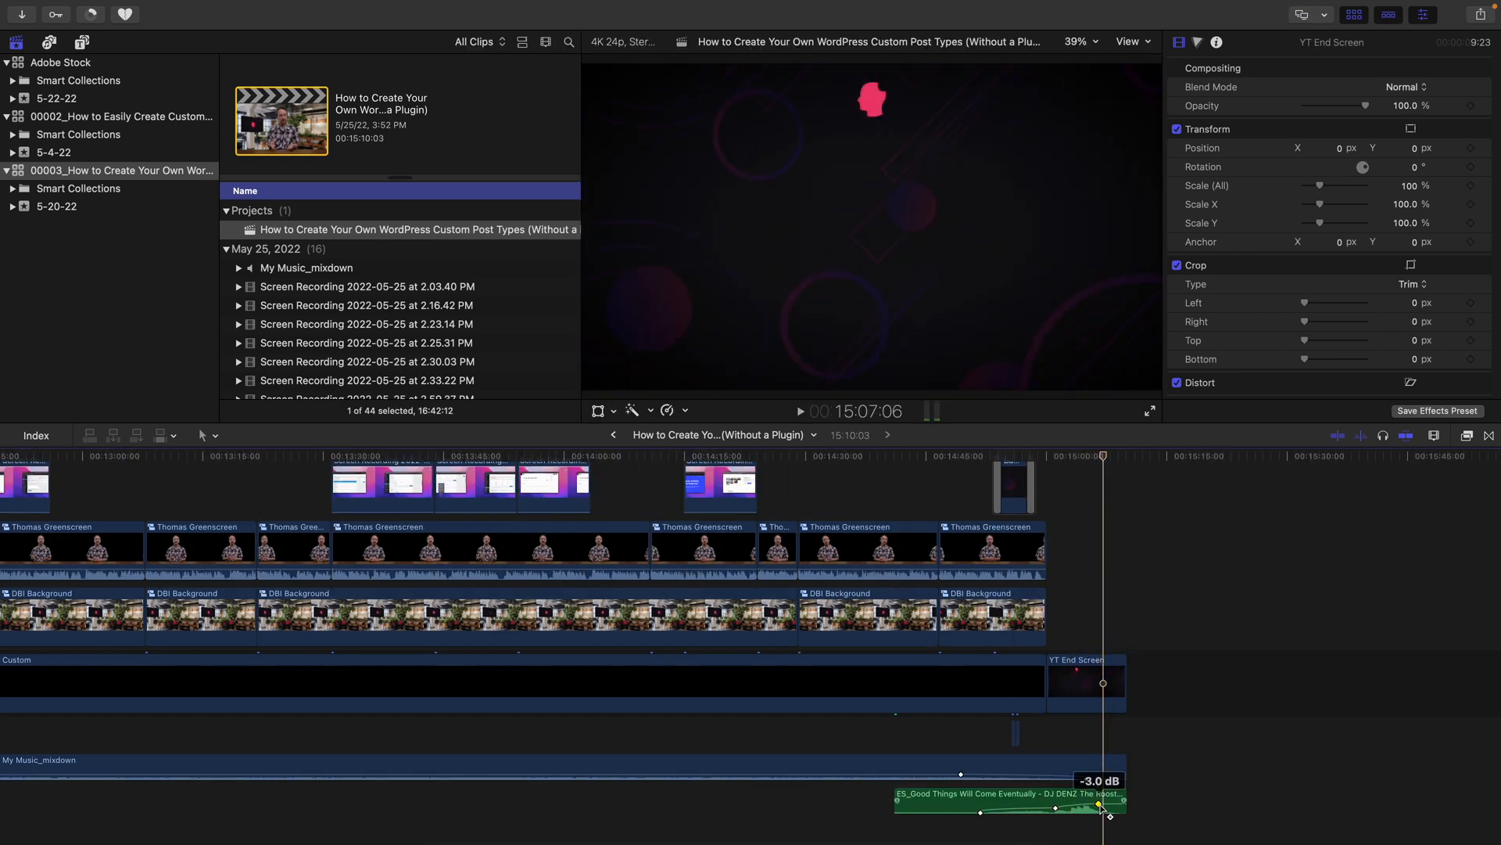